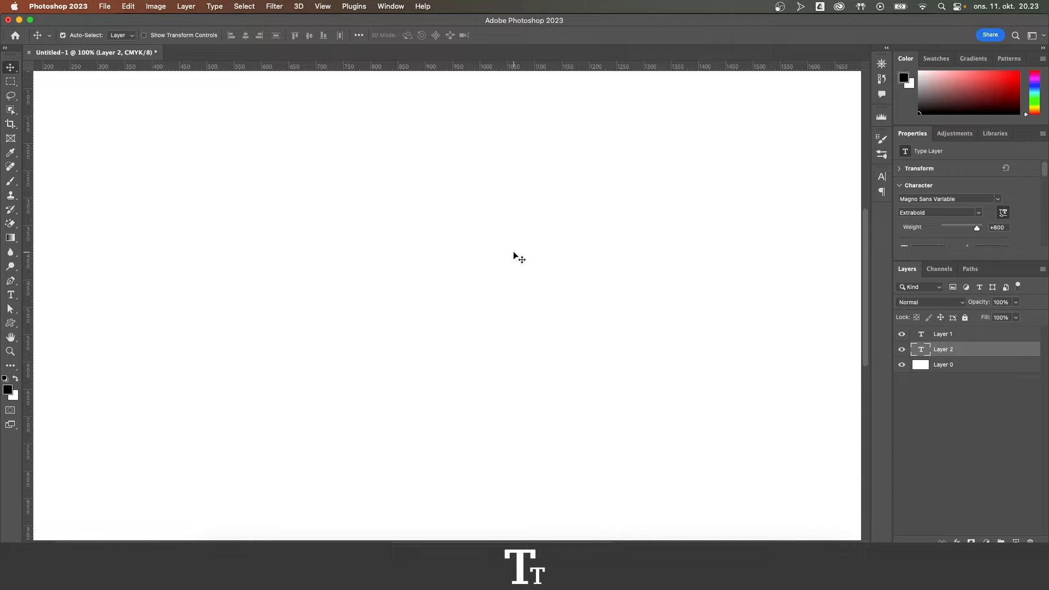
mouse_move(324, 255)
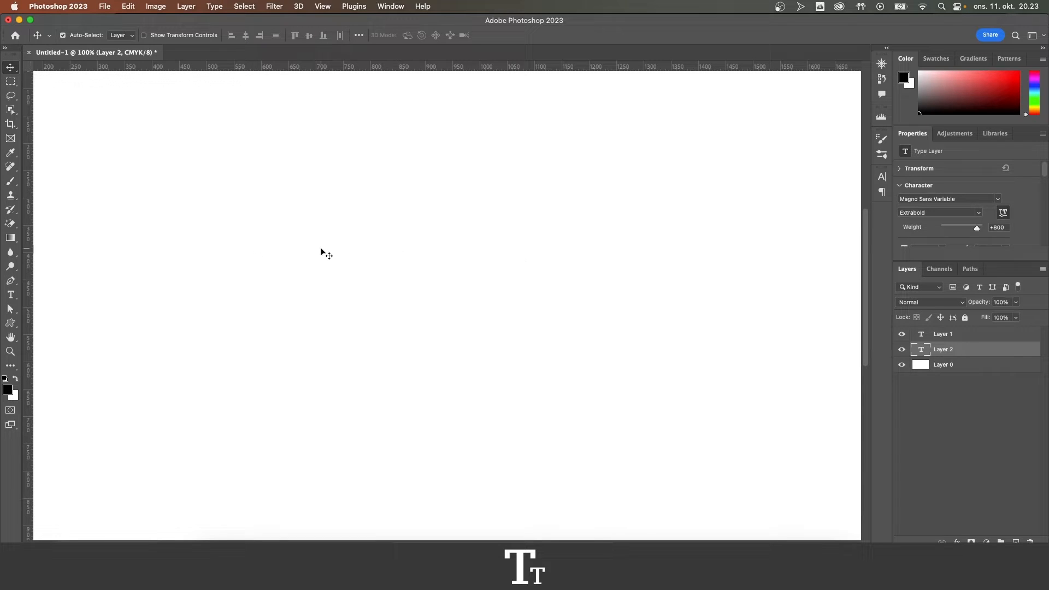
mouse_move(29, 299)
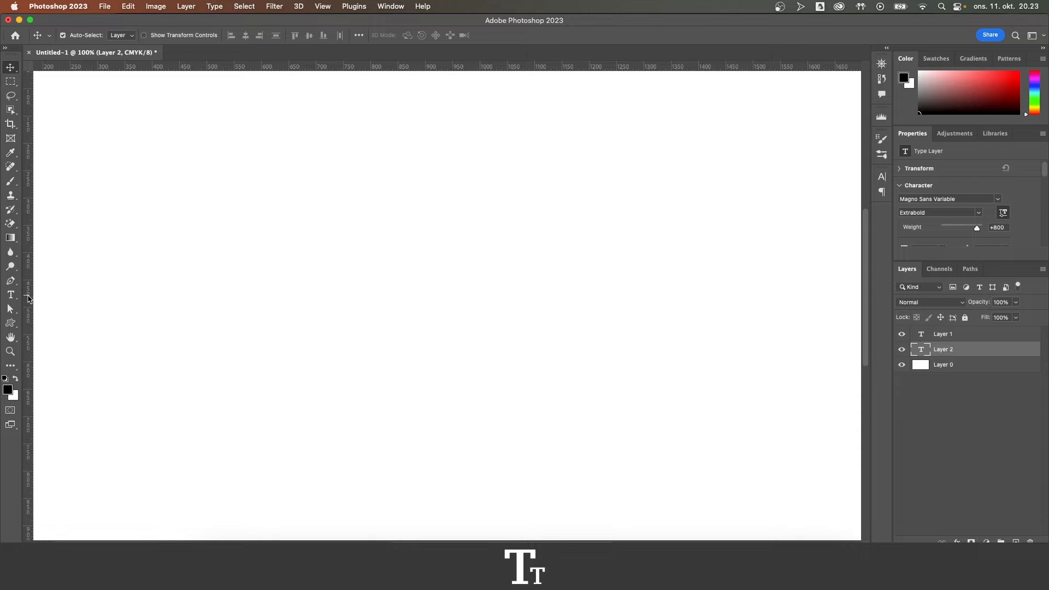
mouse_move(11, 296)
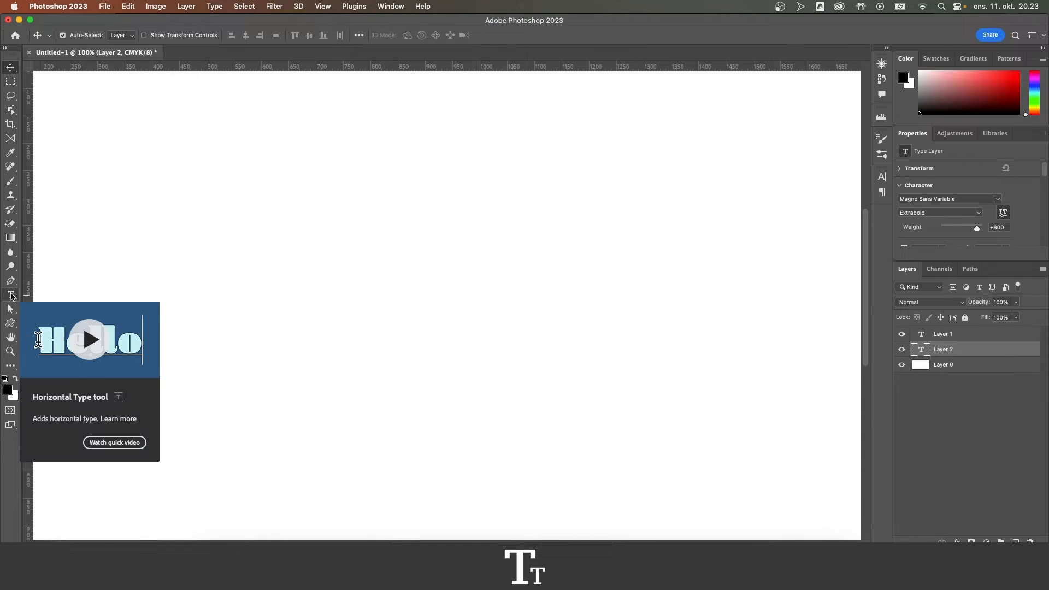
Start a new horizontal type layer in the upper middle of the white canvas
left_click(11, 294)
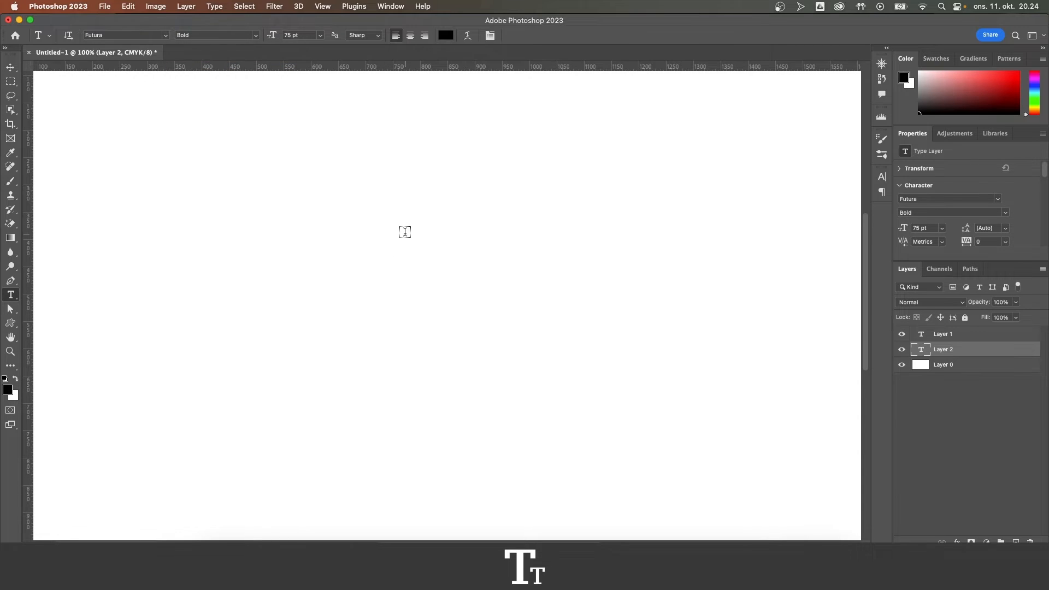
type("Lorem Ipsum")
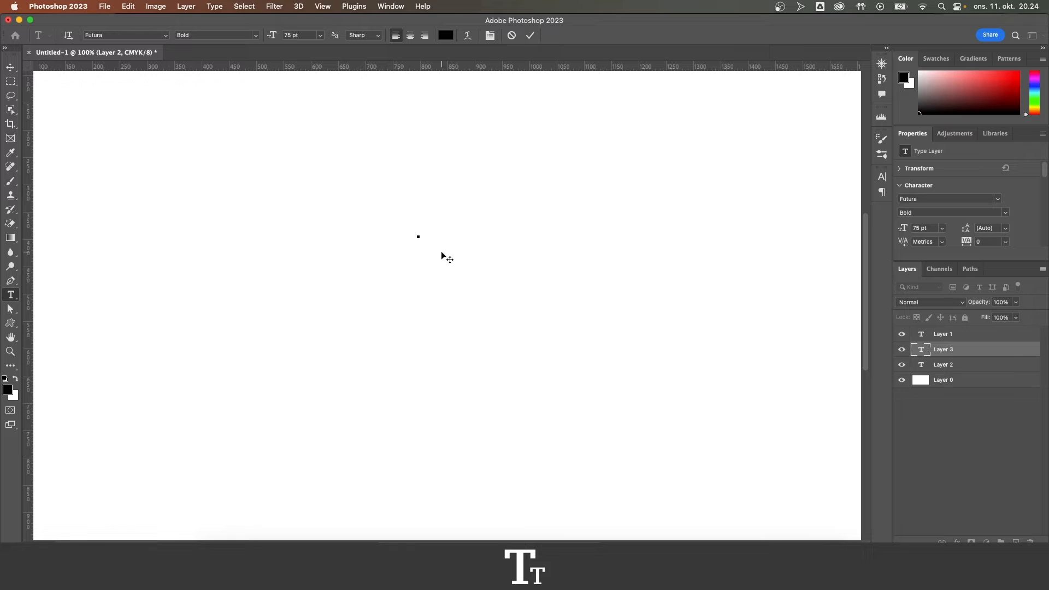
left_click(418, 236)
type("©")
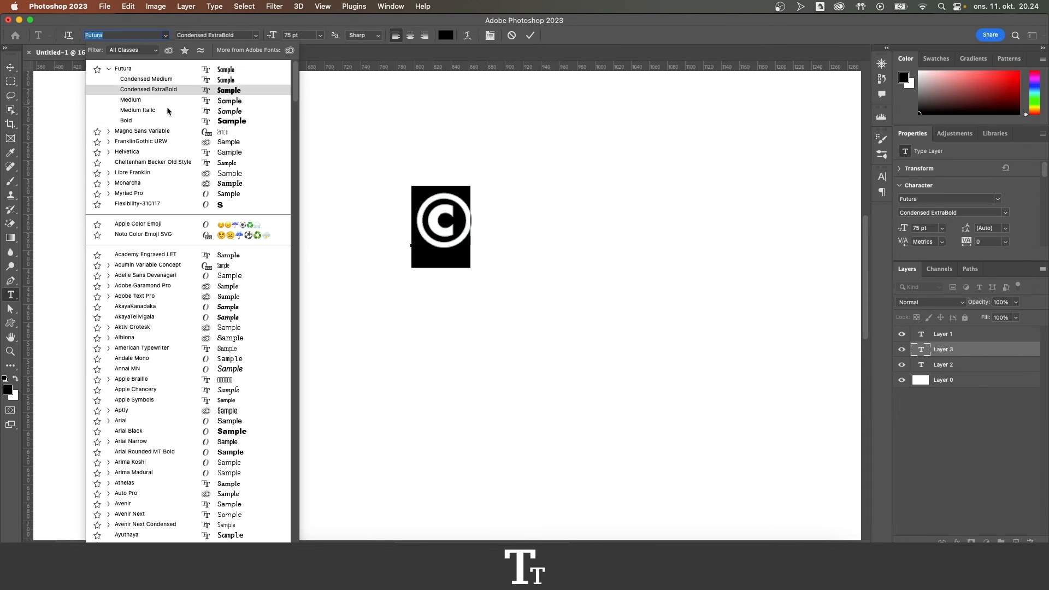
Set the copyright symbol's font to Monarcha Bold at 75 pt
left_click(126, 182)
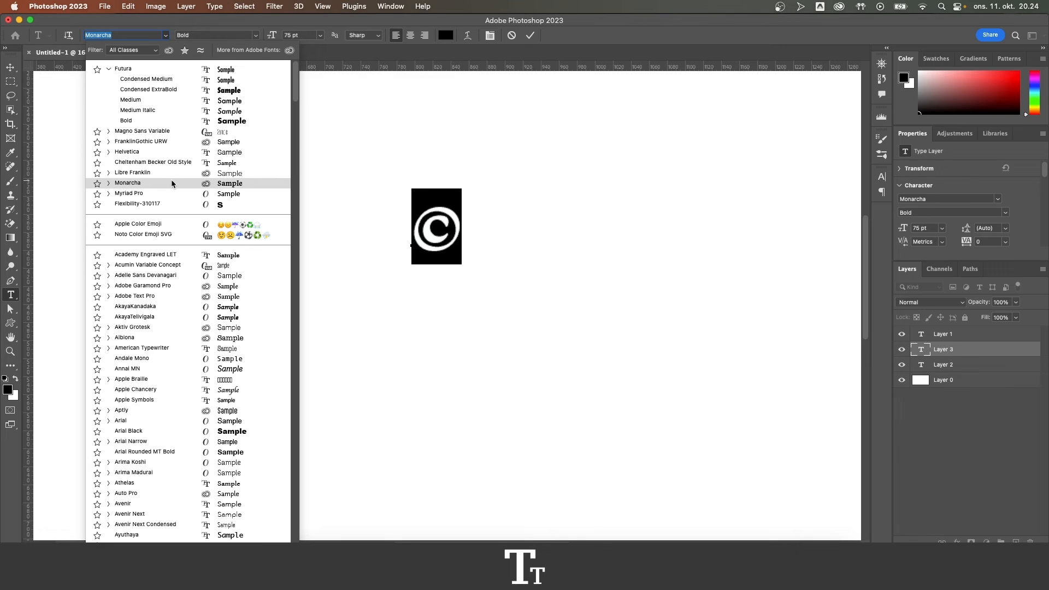